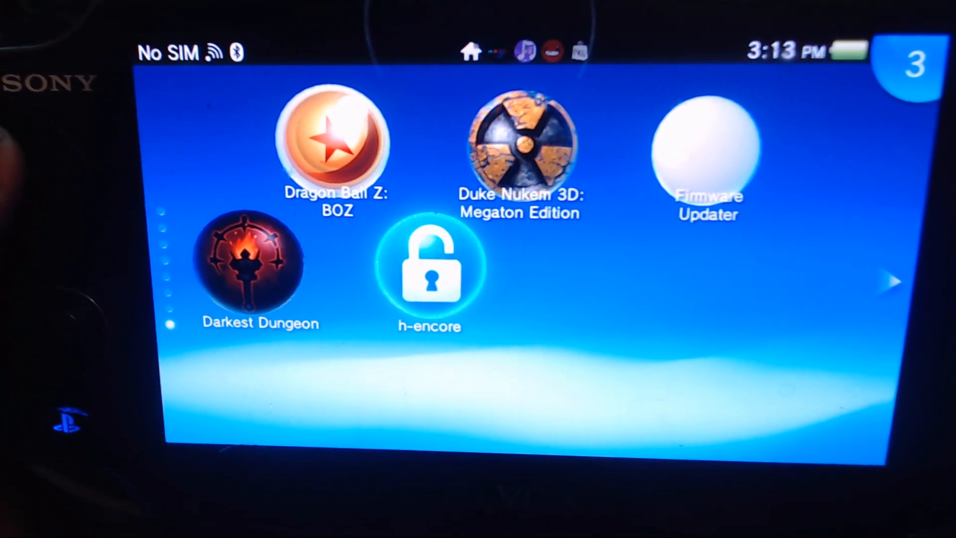
Step: Open the h-encore bubble's LiveArea and start h-encore
click(429, 268)
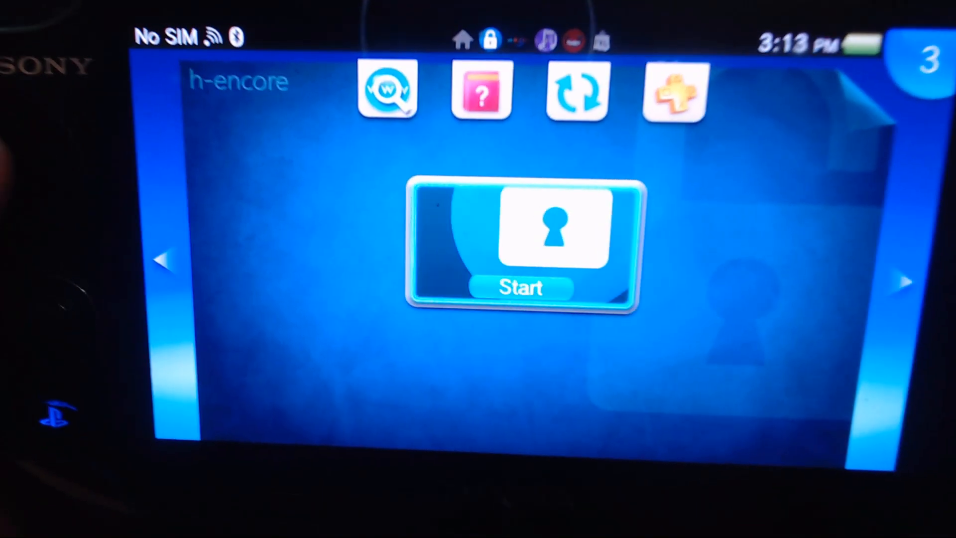
click(519, 288)
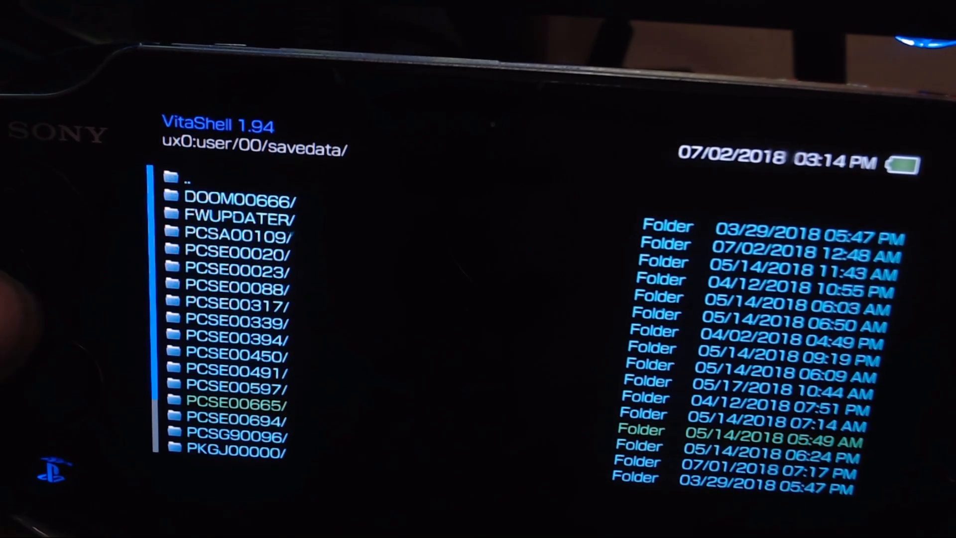
Step: Highlight the PCSG90096 folder in ux0:user/00/savedata
key(Down)
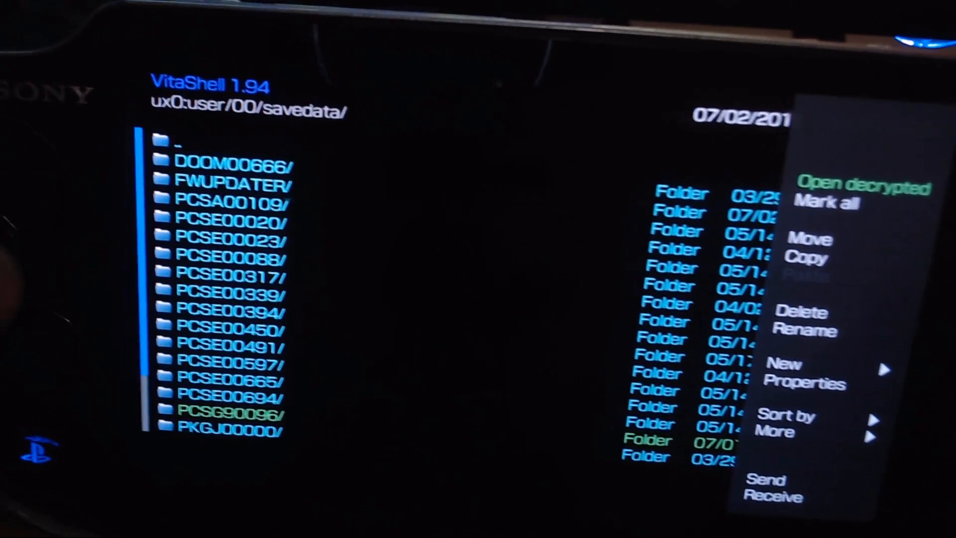
Step: Open PCSG90096 decrypted and copy its system.dat file
click(863, 185)
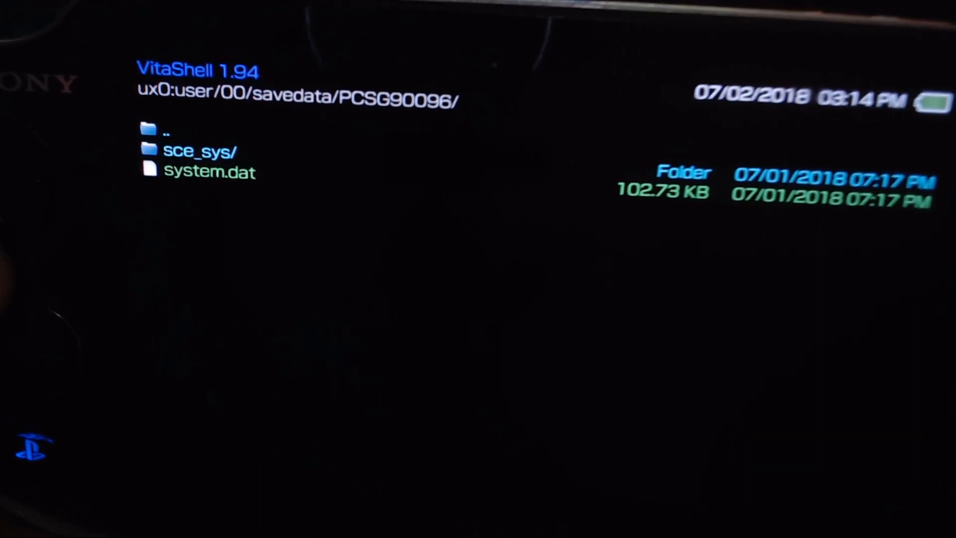
click(163, 130)
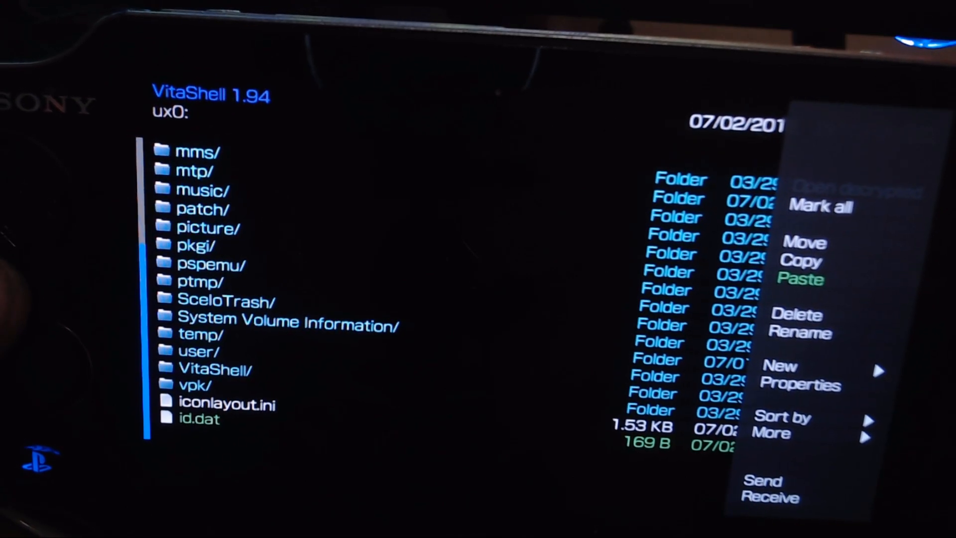
Step: Paste system.dat into the ux0: root
click(801, 279)
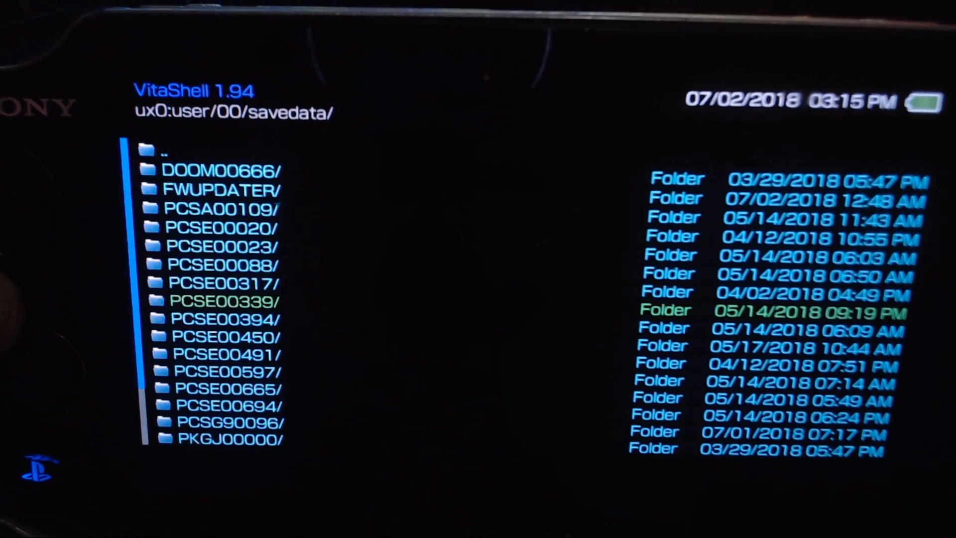
Step: Delete the PCSG90096 folder from ux0:user/00/savedata
scroll(down, 3)
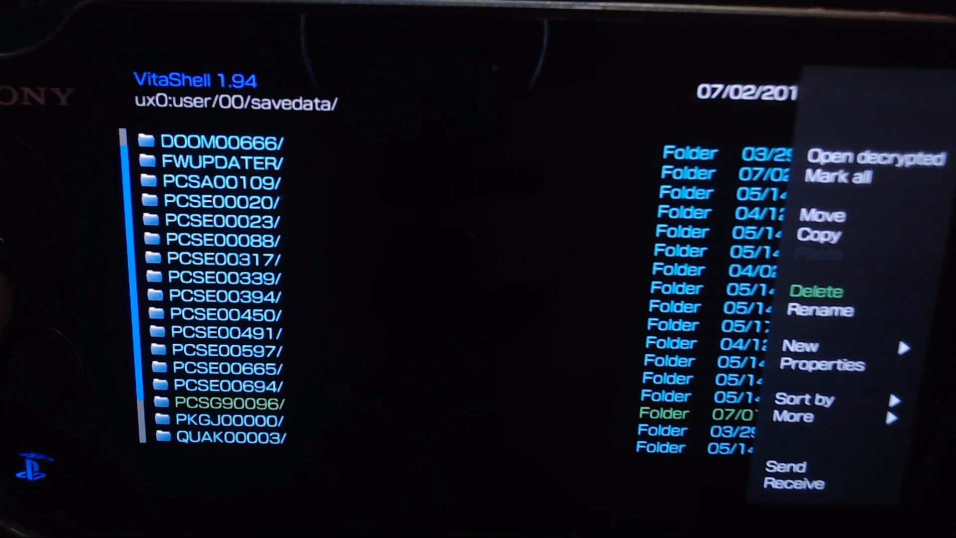
click(816, 292)
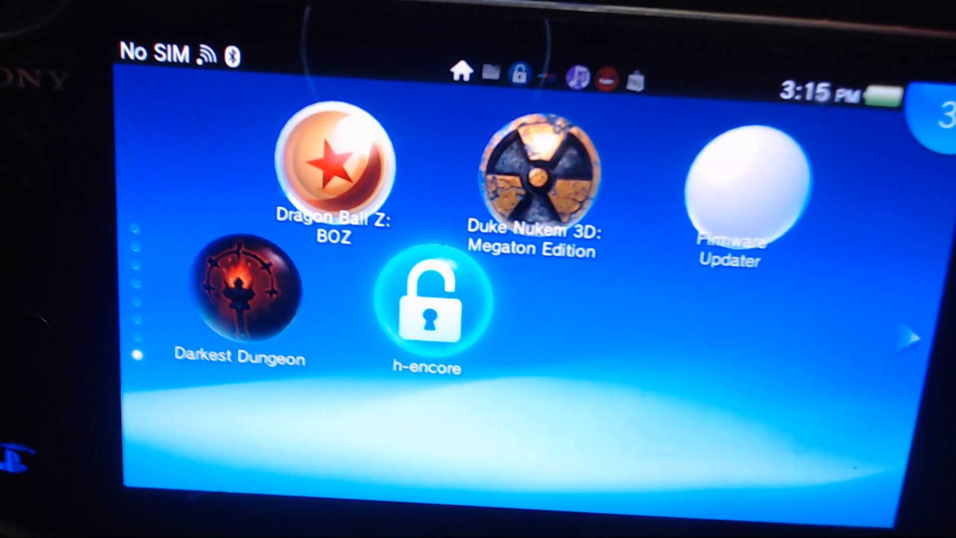
Step: Launch h-encore, agreeing to close VitaShell
click(427, 305)
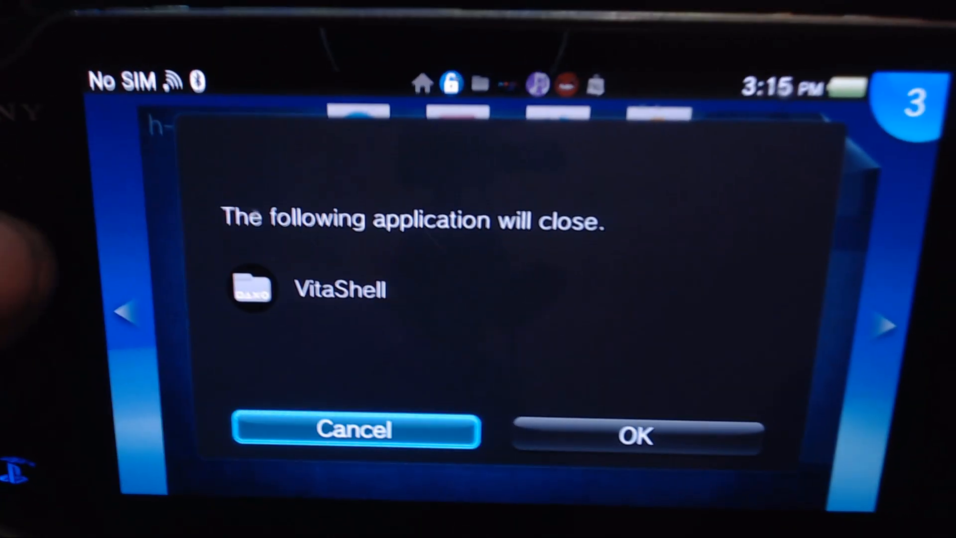
click(636, 435)
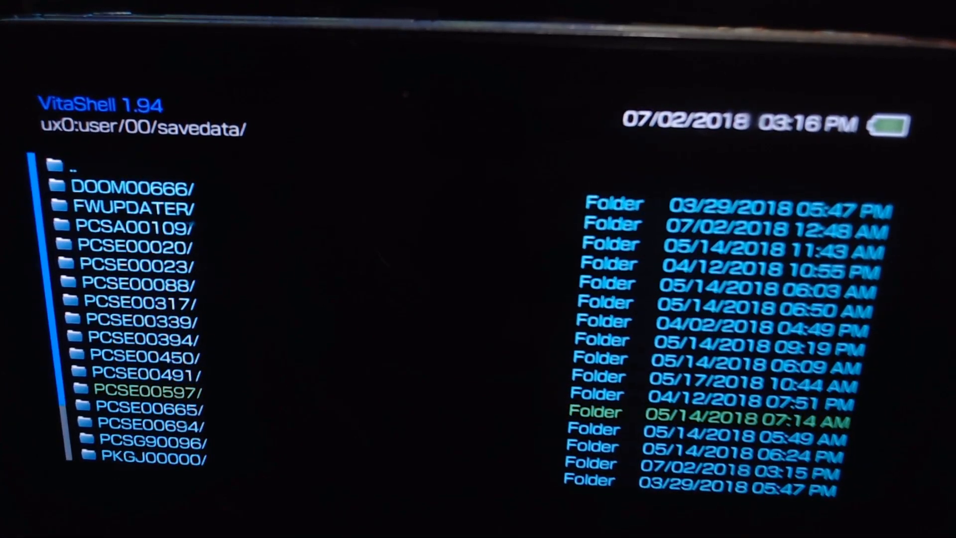
Step: Open the recreated PCSG90096 savedata decrypted, showing only sce_sys
scroll(down, 3)
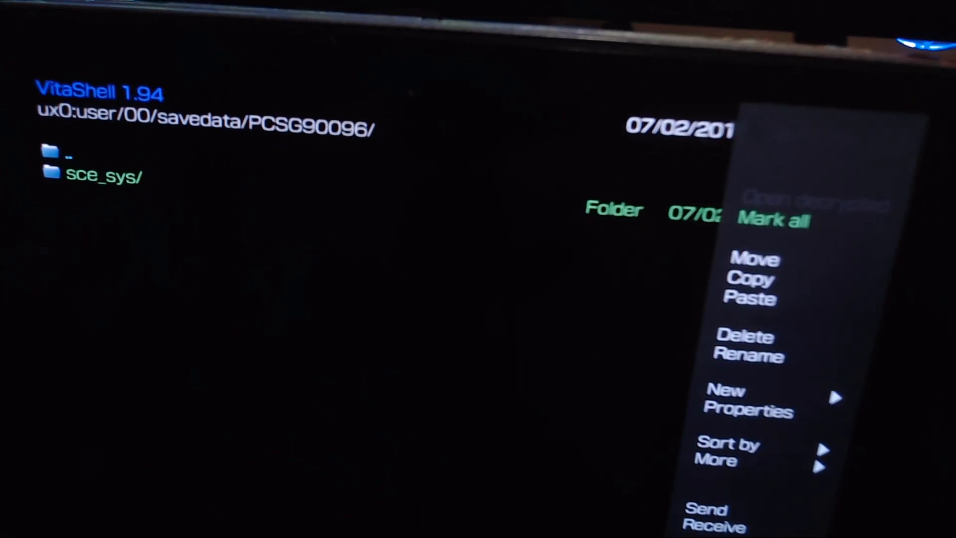
Step: Paste system.dat into the new PCSG90096 savedata folder
click(750, 299)
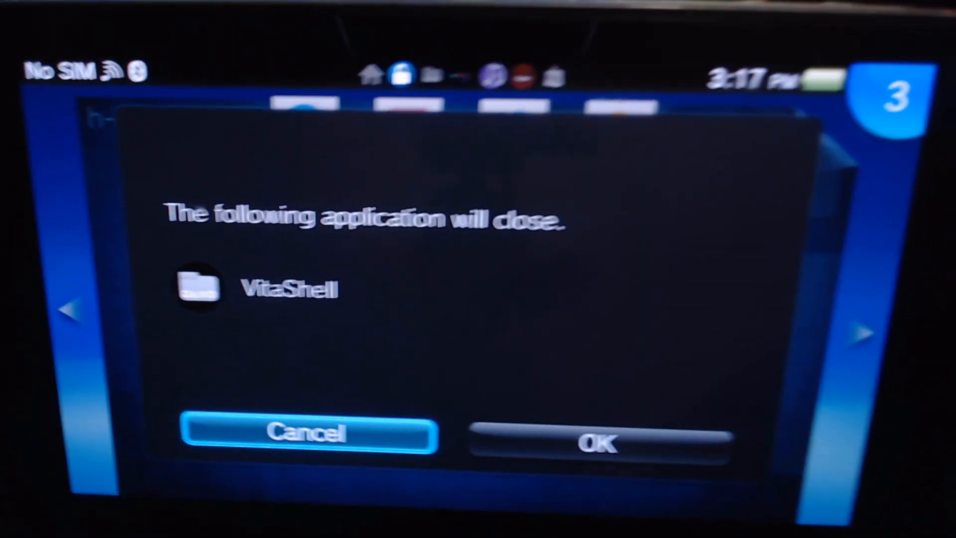
Step: Close VitaShell to boot h-encore's bootstrap menu and highlight Install HENkaku
click(600, 443)
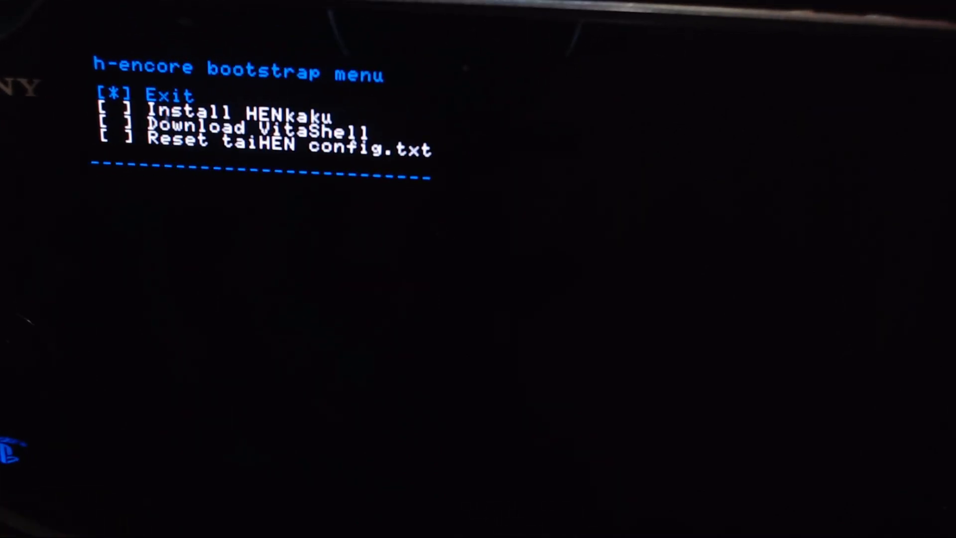
key(Down)
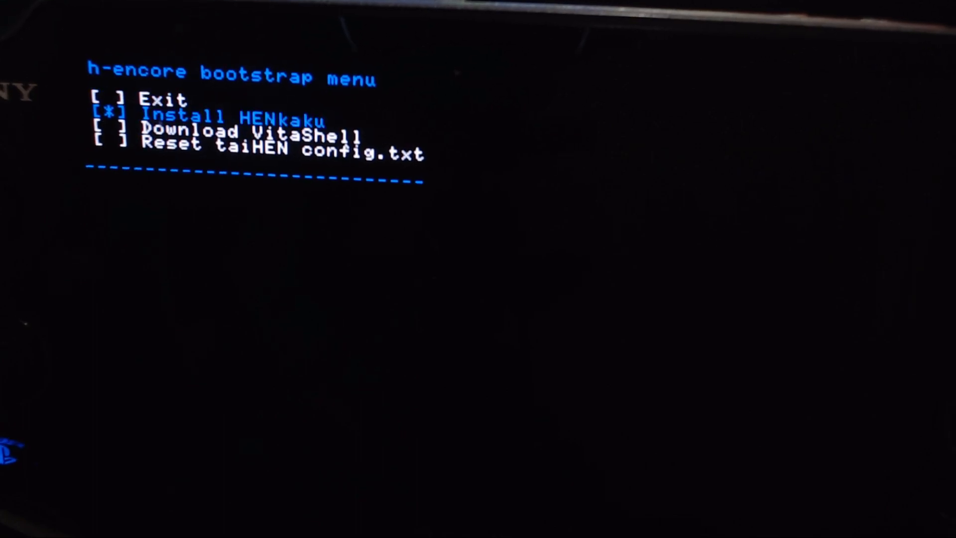